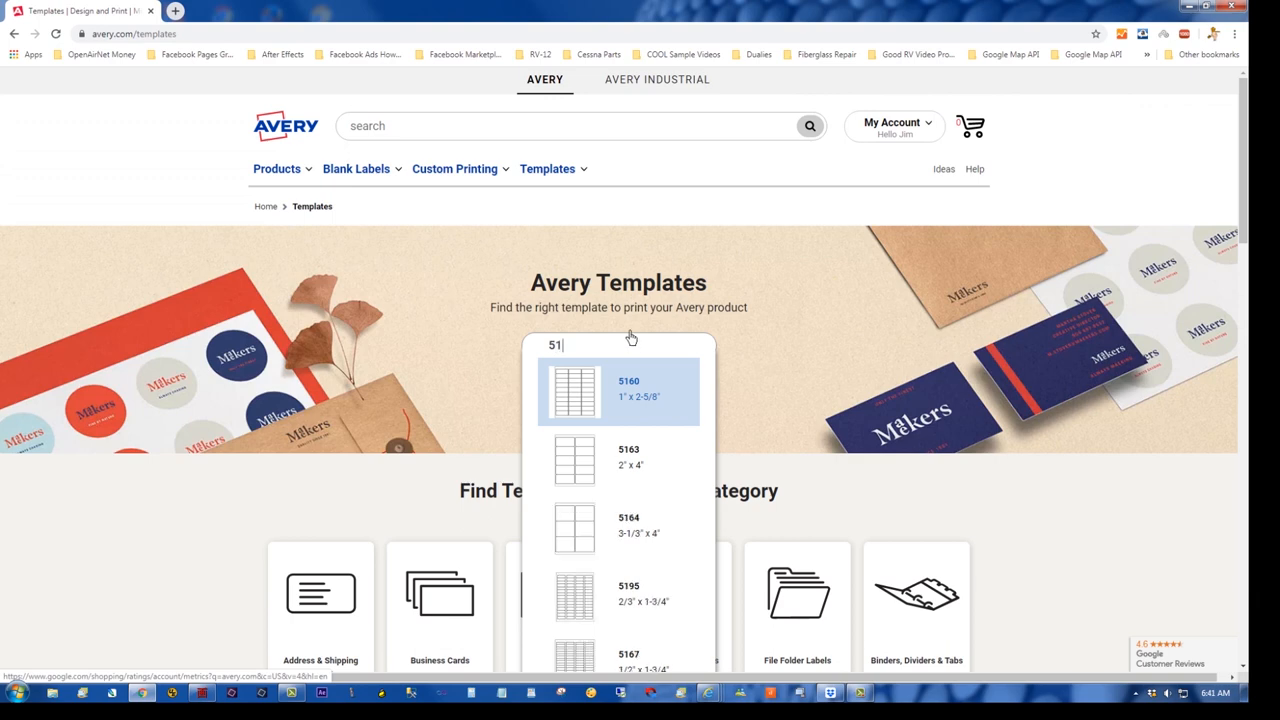
# - Choose template 5160 from the search suggestions and start designing with it
pyautogui.click(628, 388)
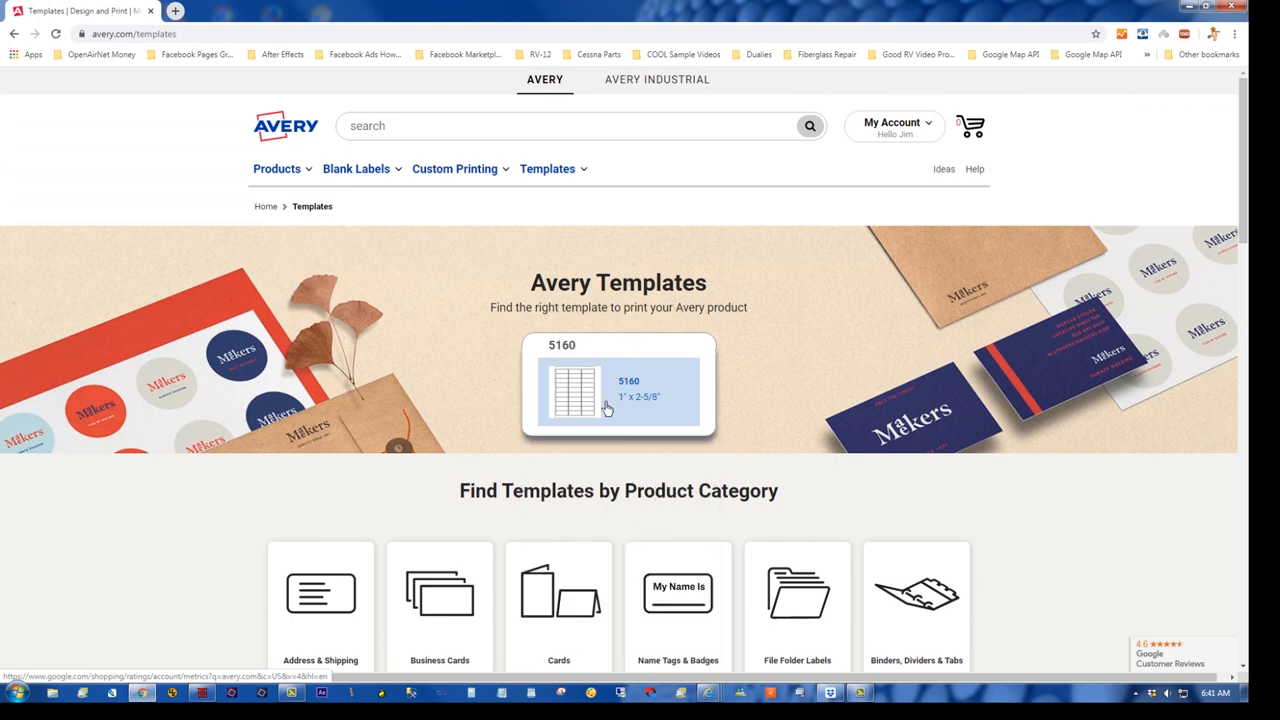
pyautogui.click(600, 390)
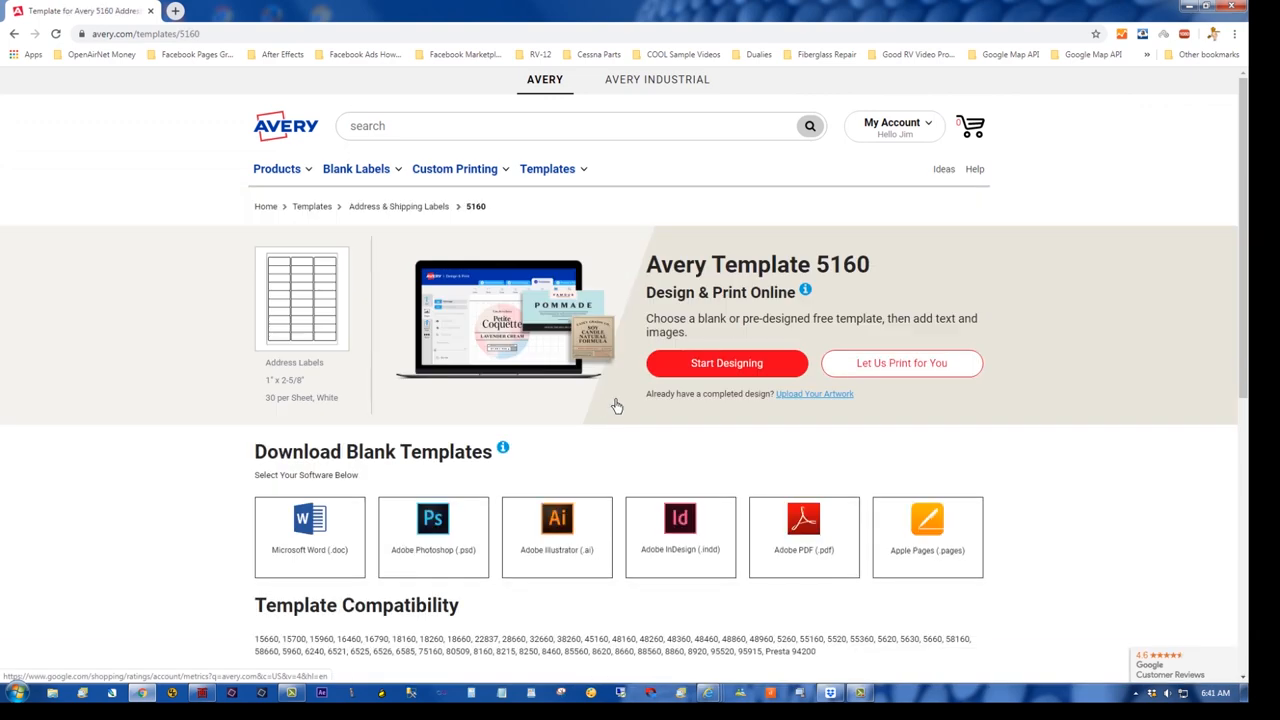
pyautogui.click(726, 364)
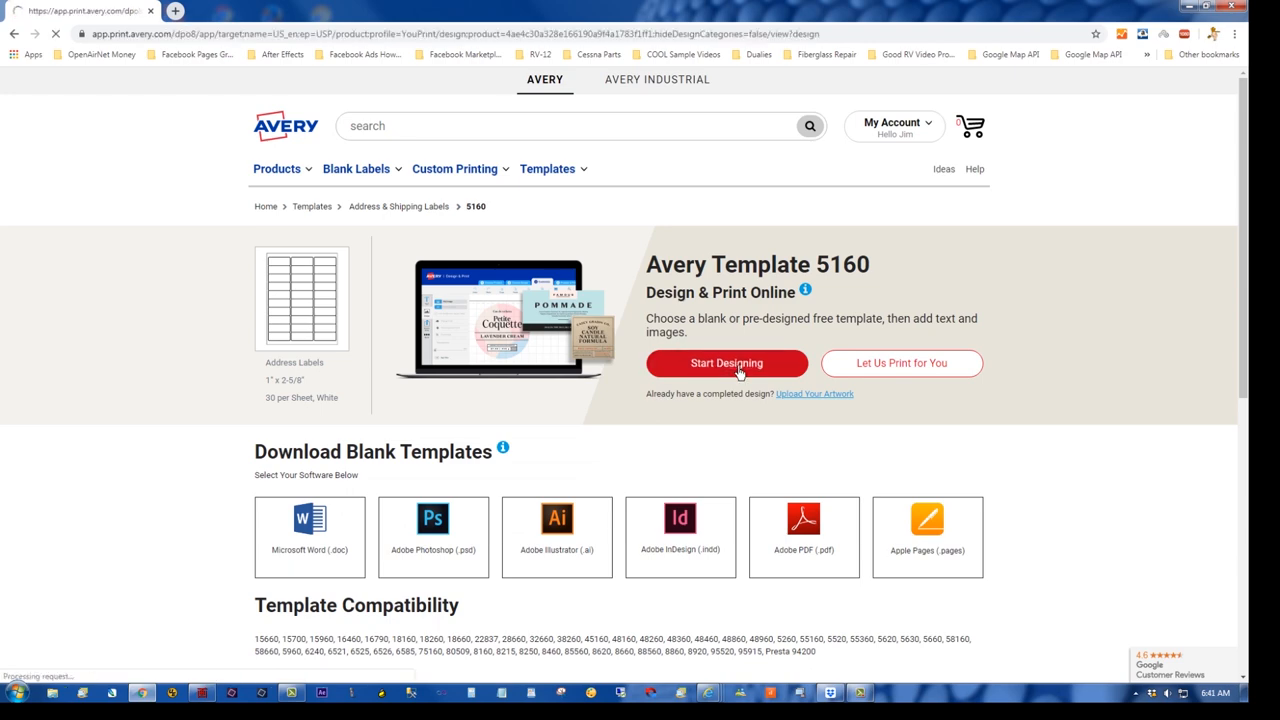
# - Pick the blank 5160 label design and choose Edit One in the Navigator
pyautogui.click(728, 364)
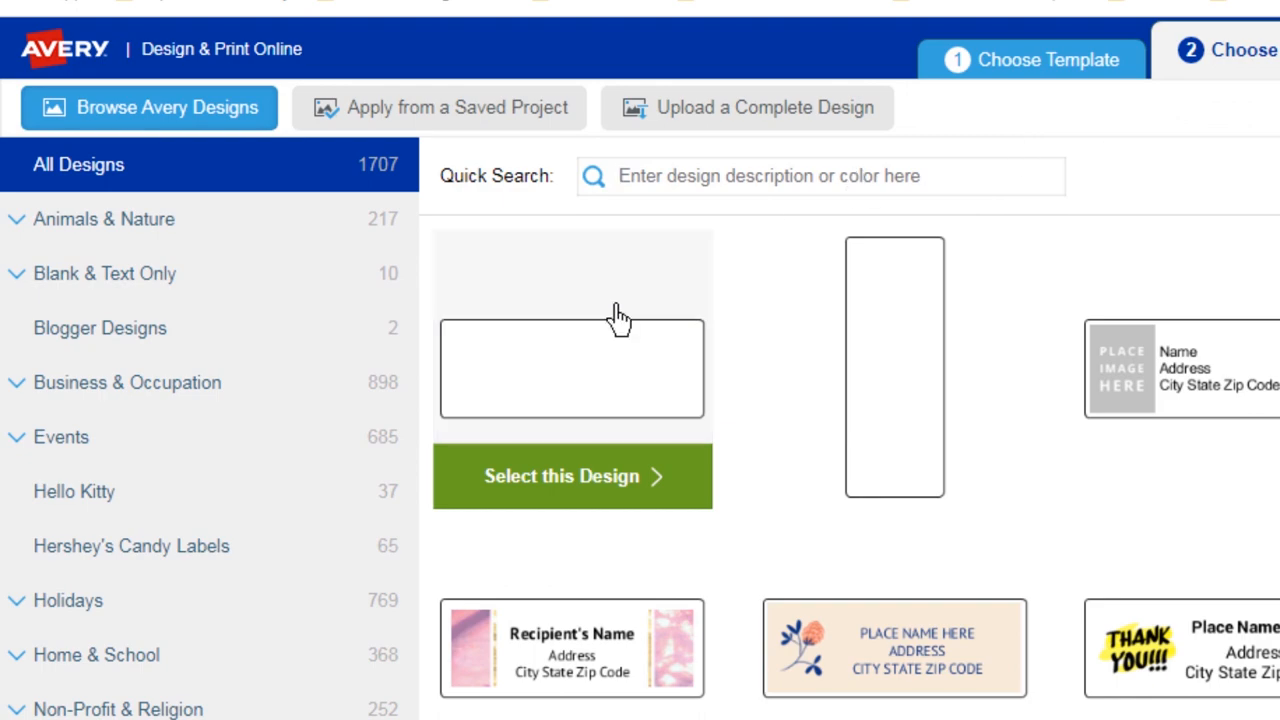
pyautogui.click(572, 476)
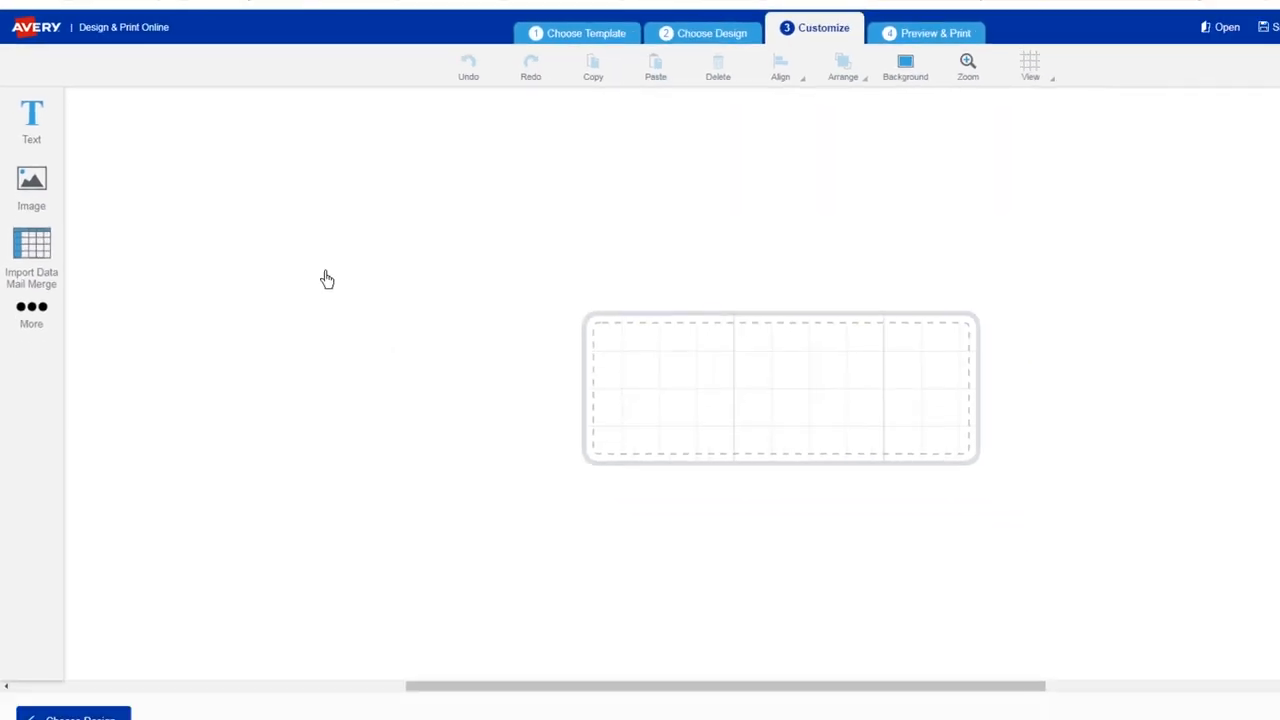
pyautogui.click(934, 32)
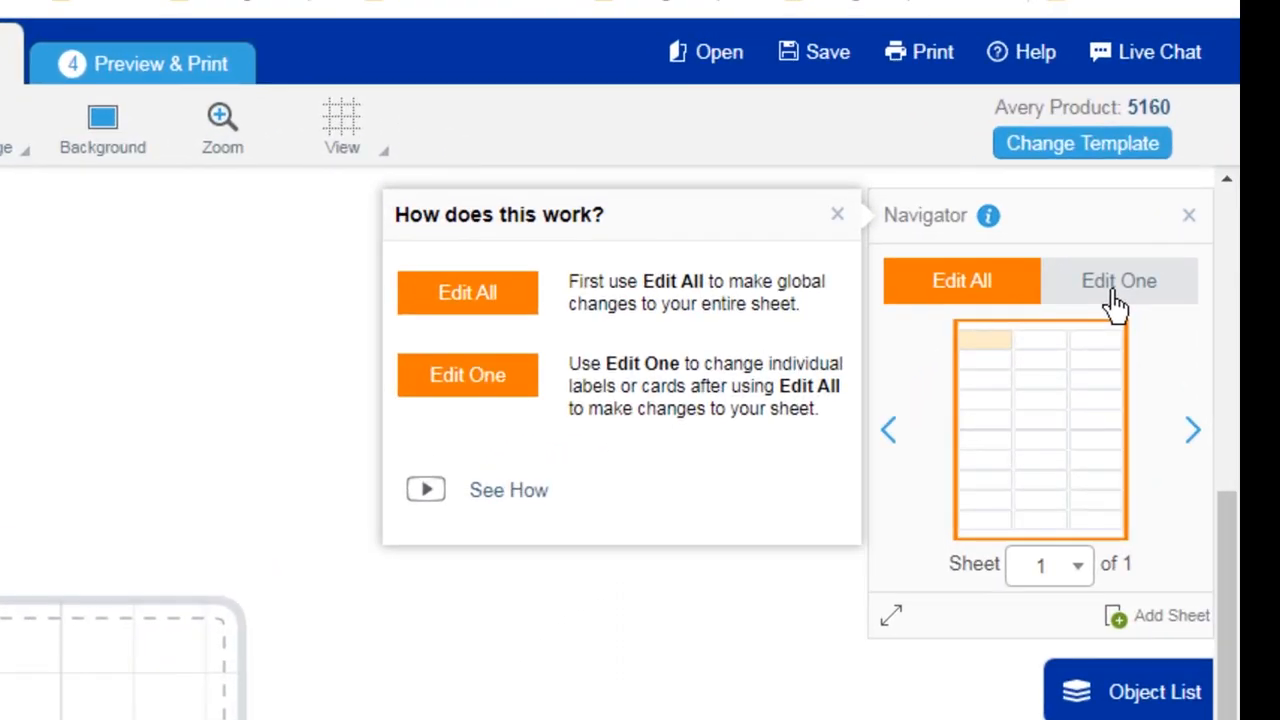
pyautogui.click(1116, 280)
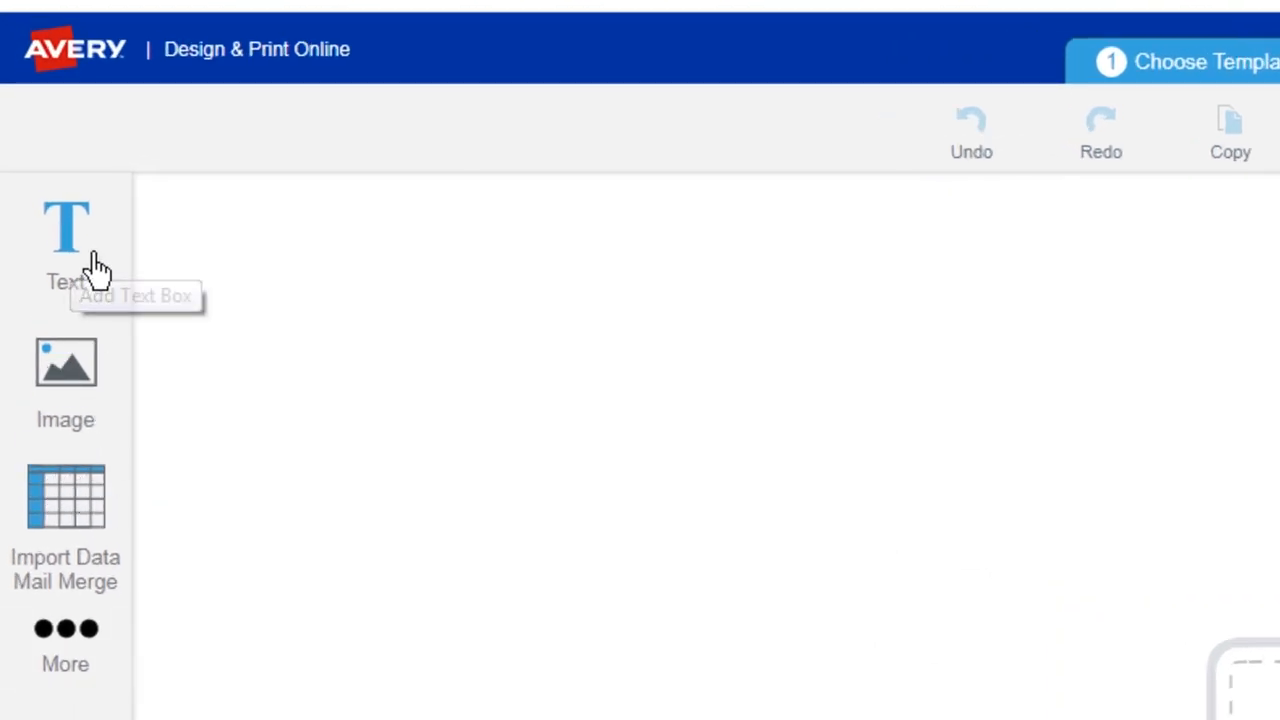
# - Add a centred text box on label 1 reading "Bag 1233" over "AN470AD4-6"
pyautogui.click(64, 230)
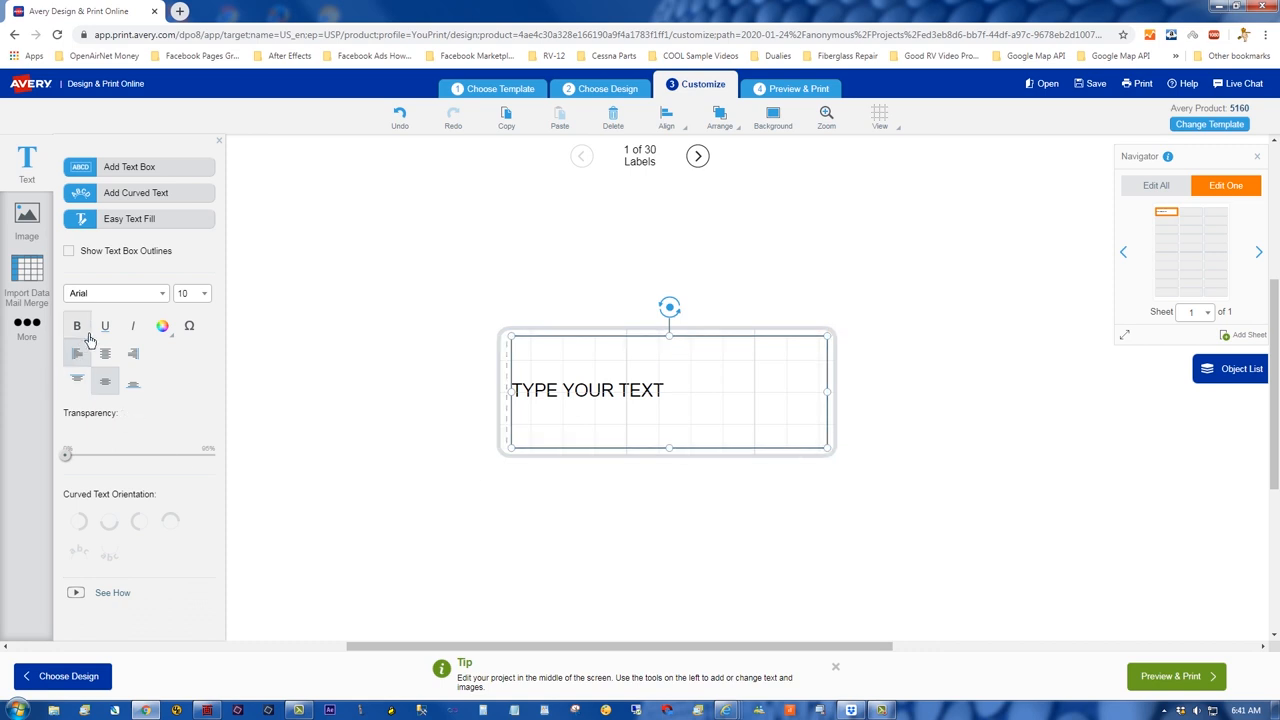
pyautogui.click(104, 352)
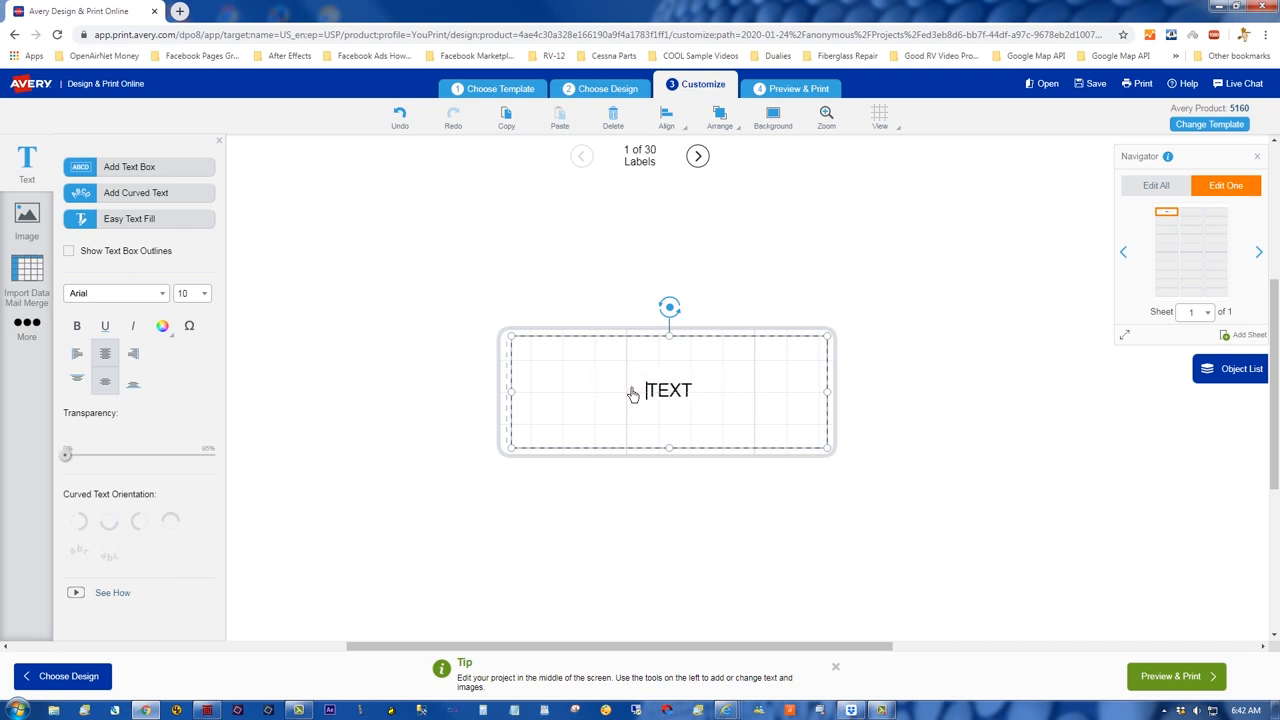
pyautogui.click(668, 390)
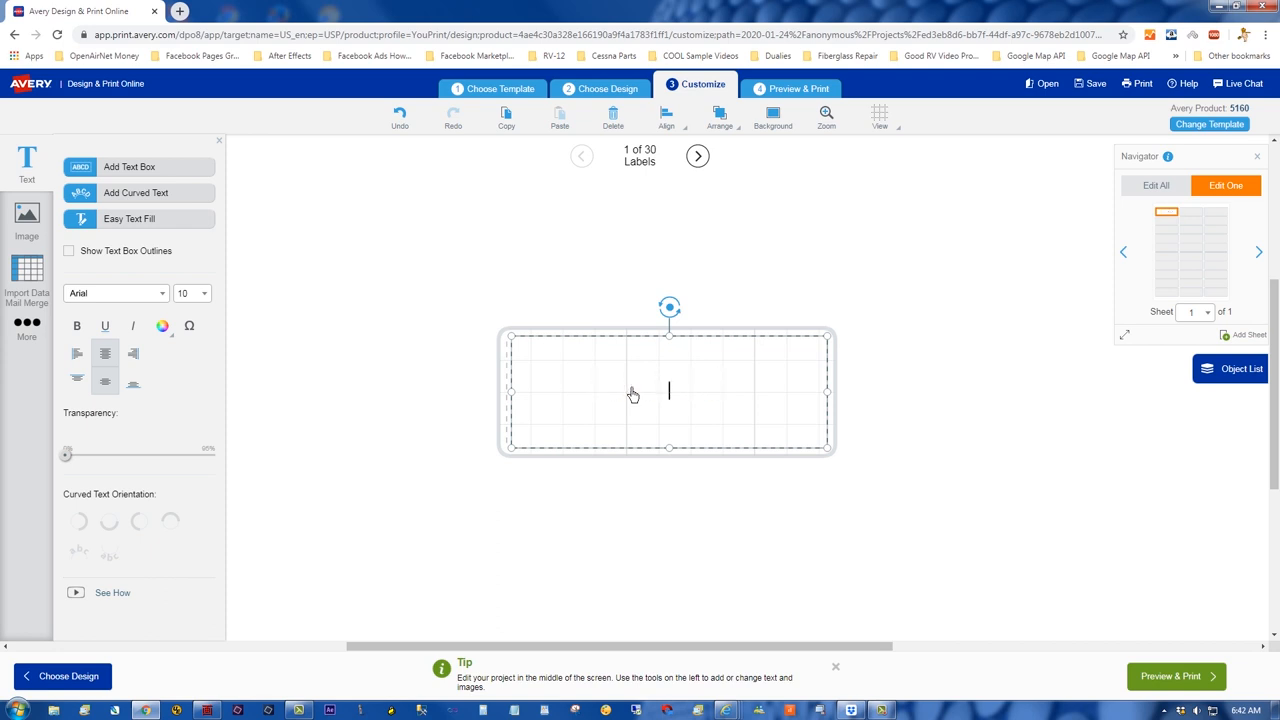
pyautogui.write('B')
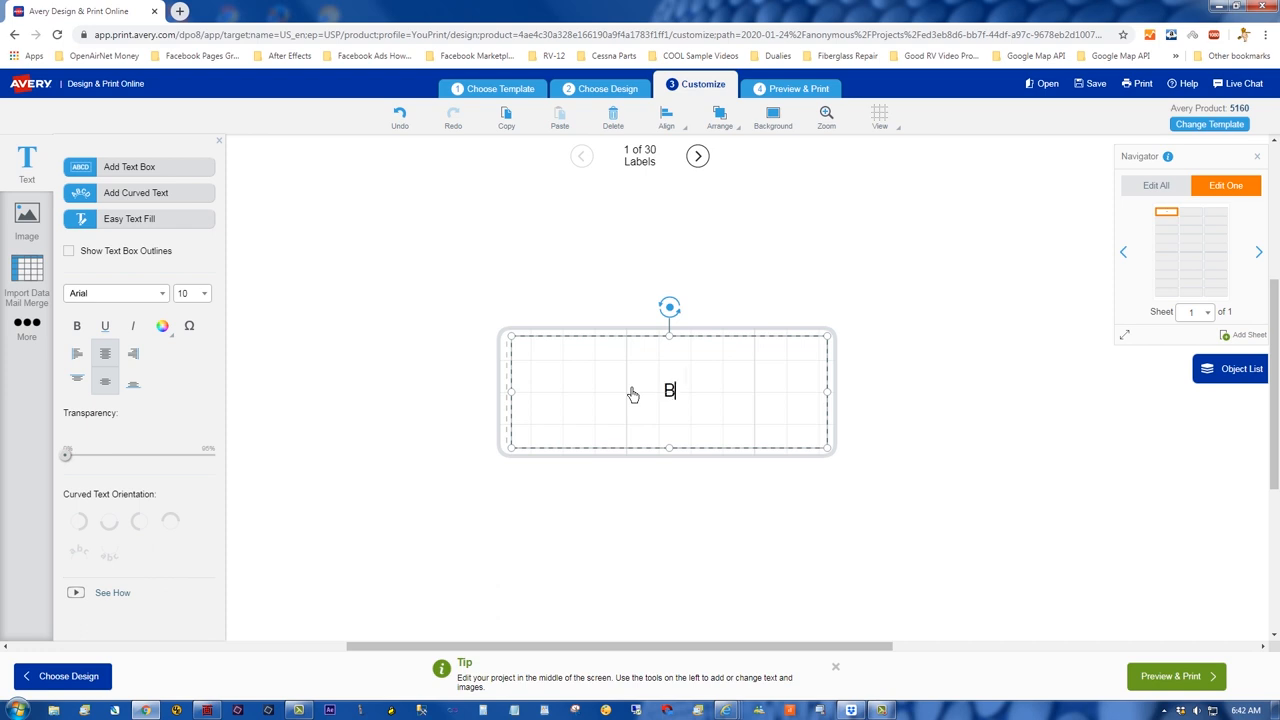
pyautogui.write('ag 1233')
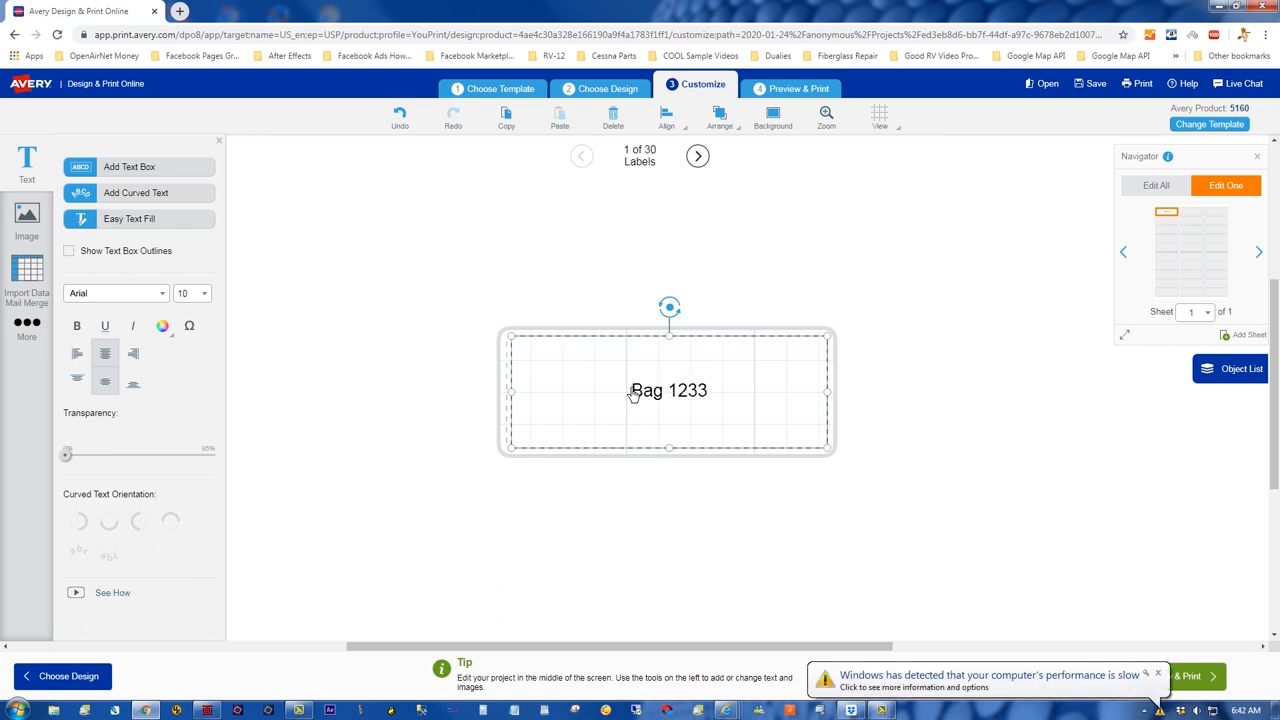
pyautogui.write('AN')
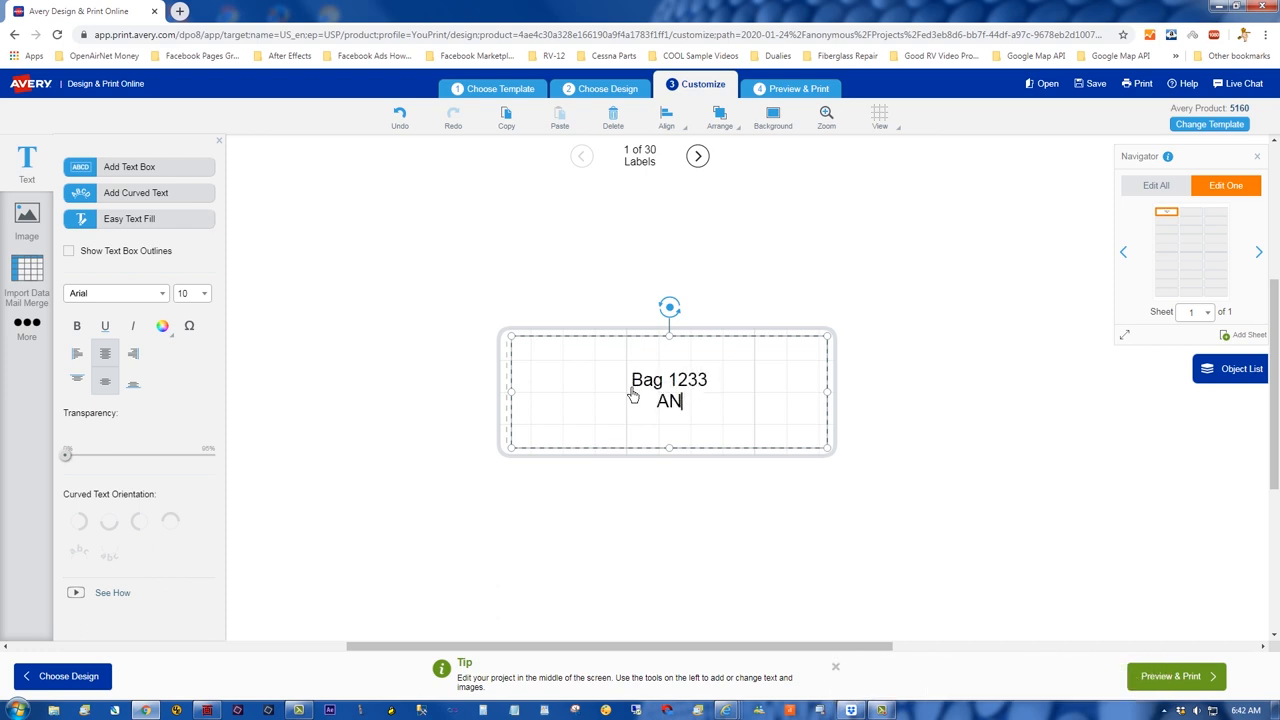
pyautogui.write('470AD4-6')
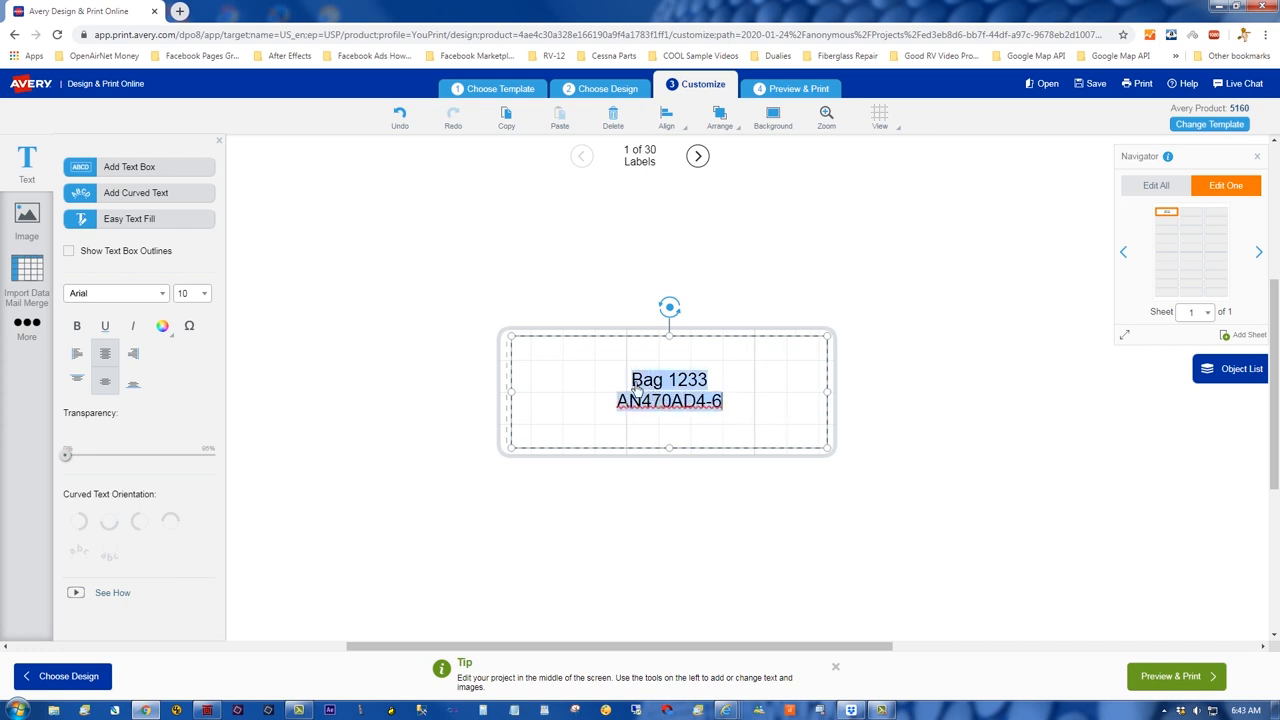
# - Raise the label text size, trying 11 and 12 before settling on 24
pyautogui.click(202, 292)
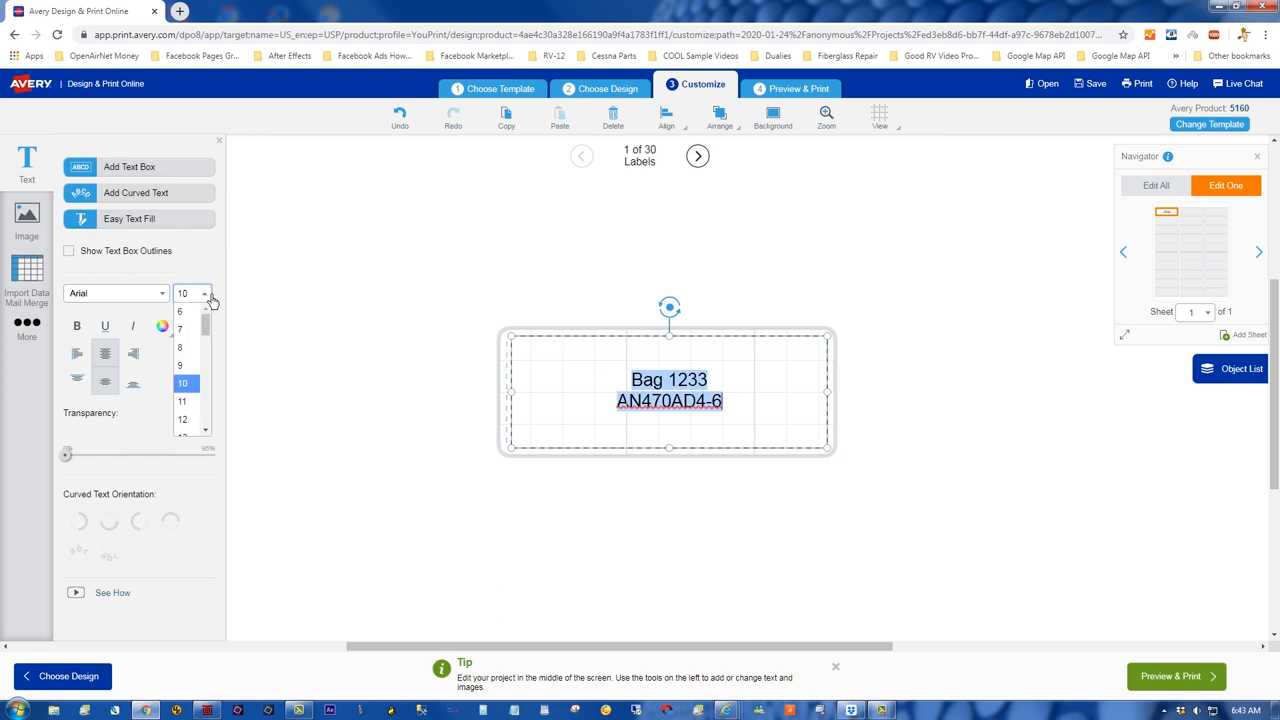
pyautogui.click(180, 400)
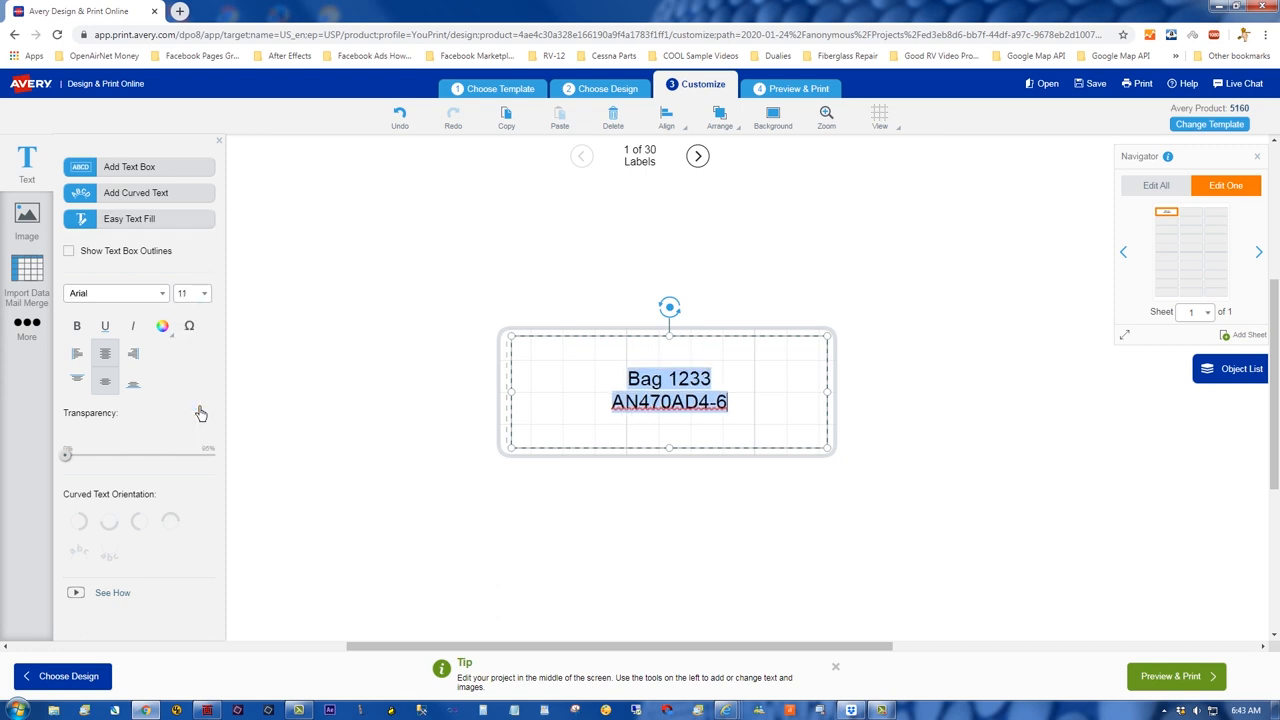
pyautogui.click(204, 292)
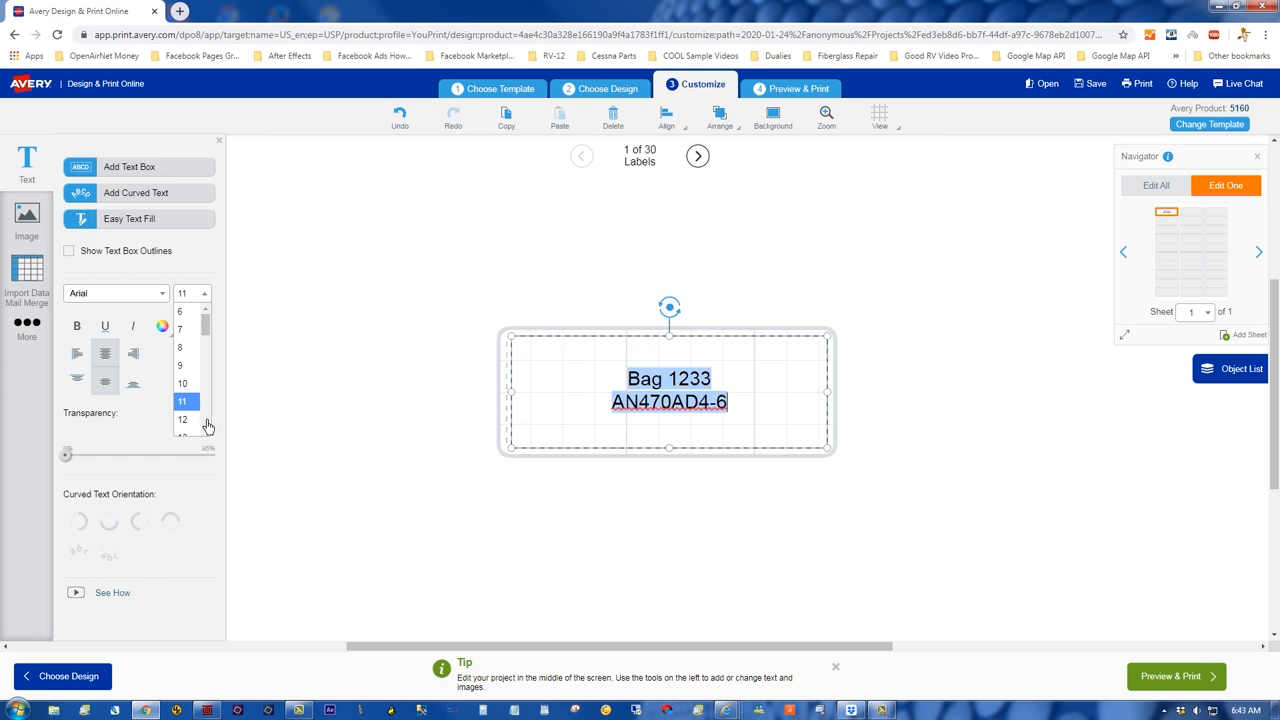
pyautogui.click(182, 420)
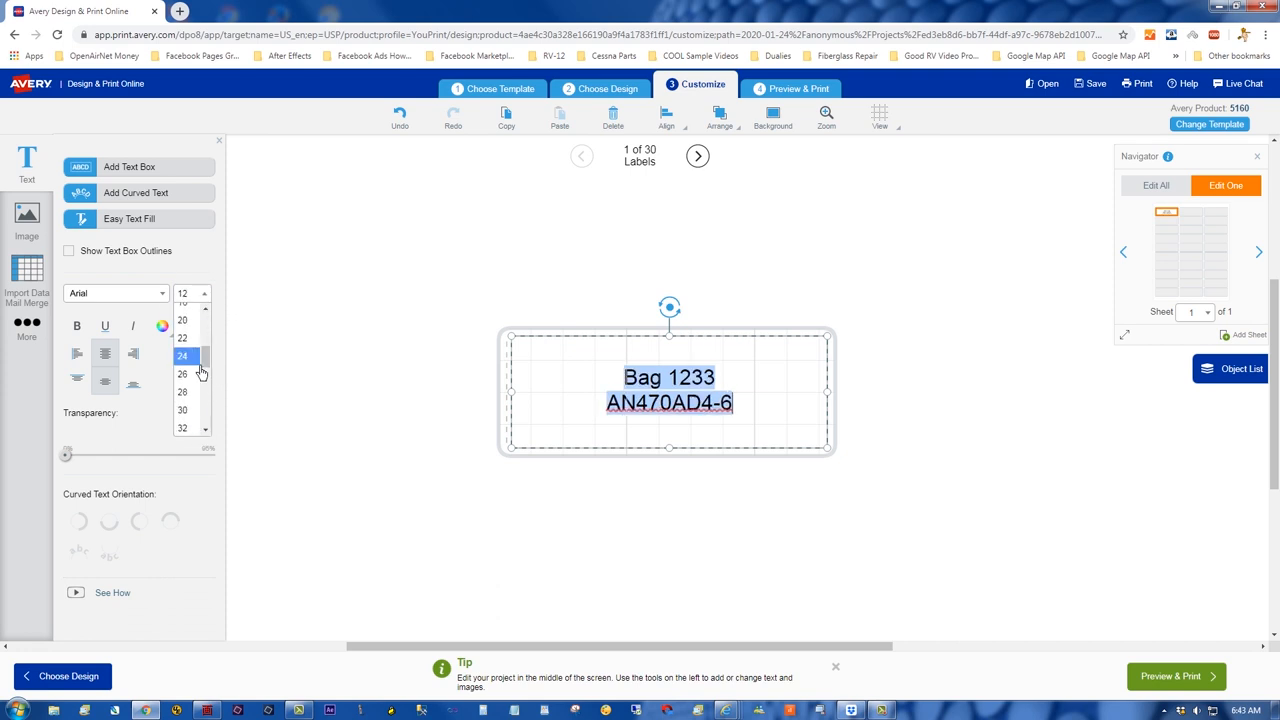
pyautogui.click(182, 356)
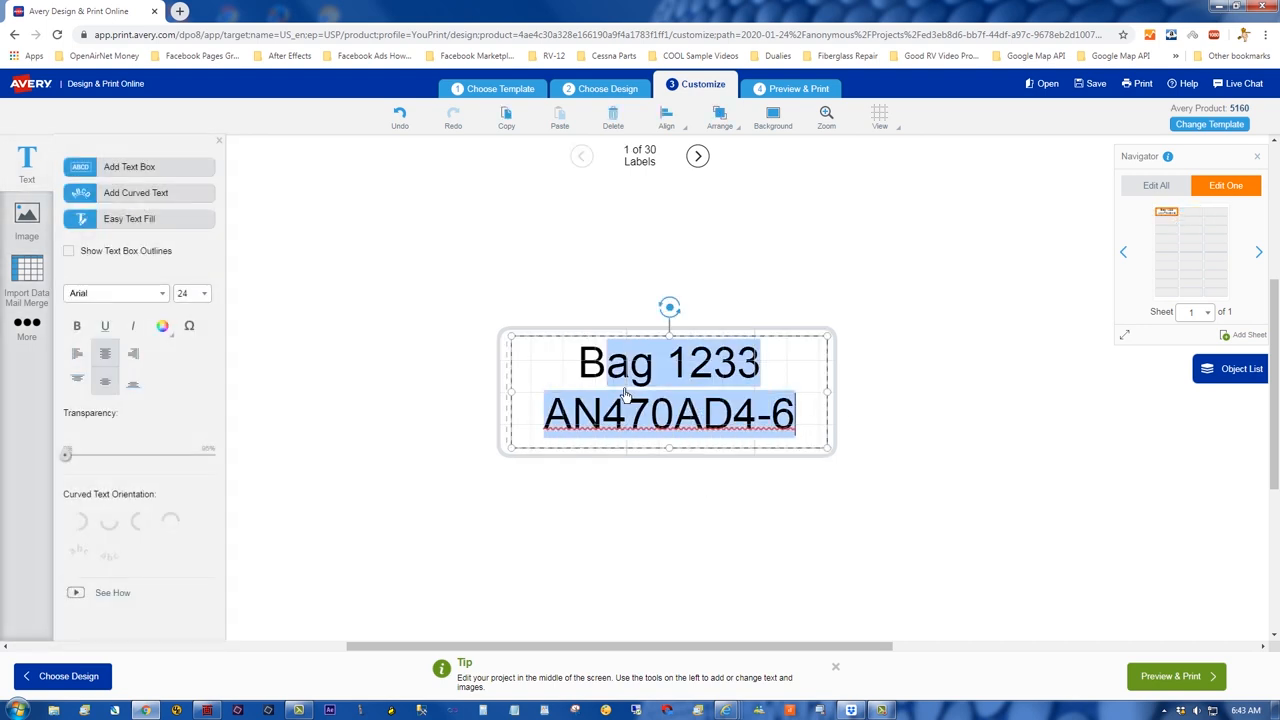
# - Paste label 1's text onto label 2 and start retyping its bag number with 0
pyautogui.rightClick(620, 376)
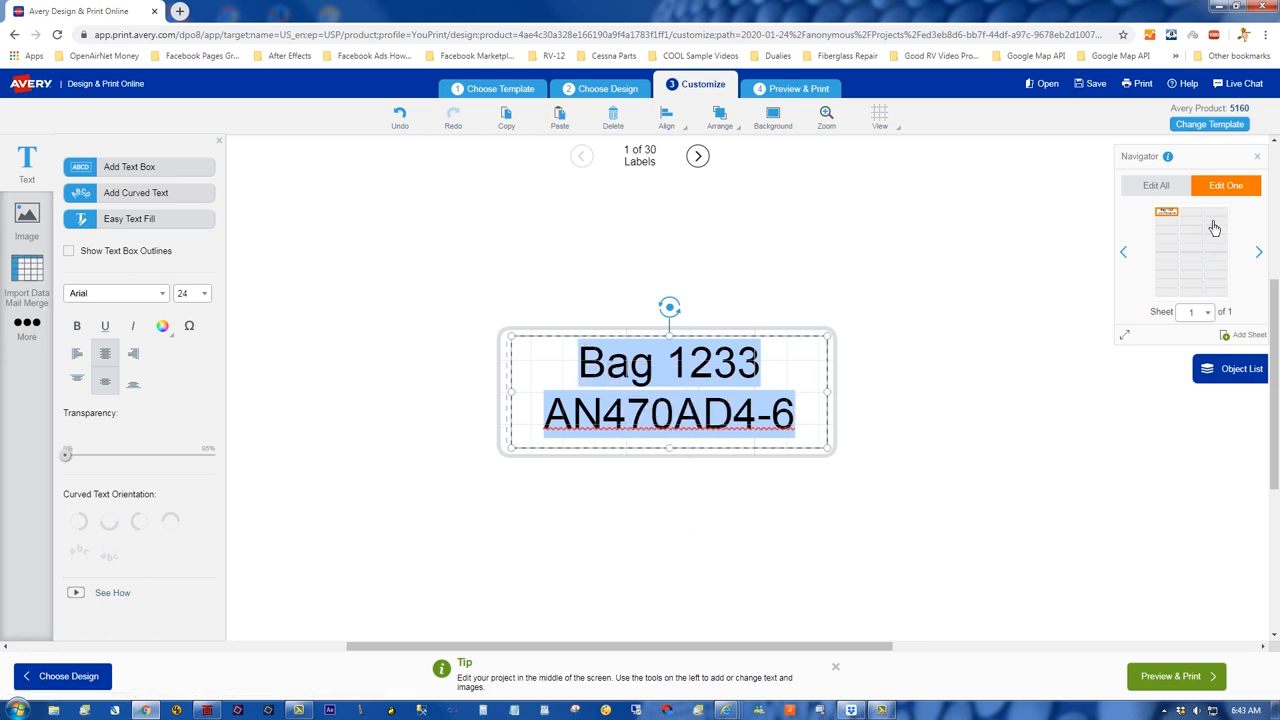
pyautogui.rightClick(656, 398)
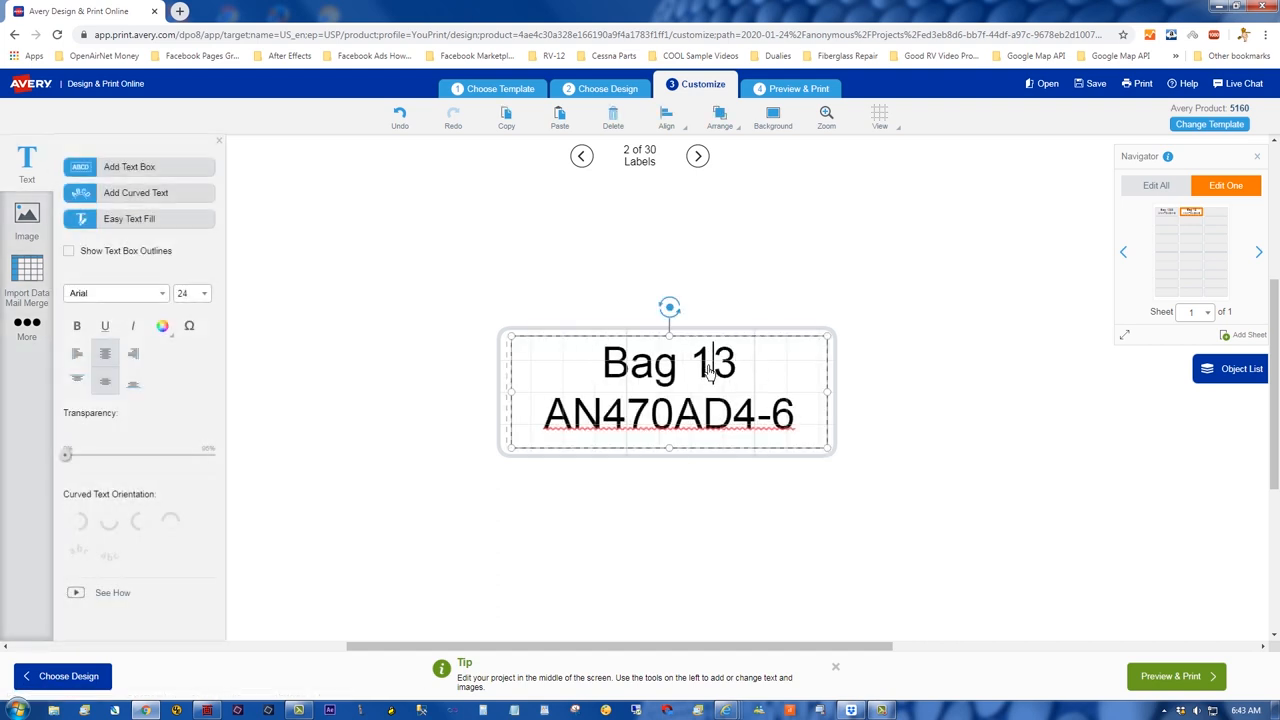
pyautogui.press('Backspace')
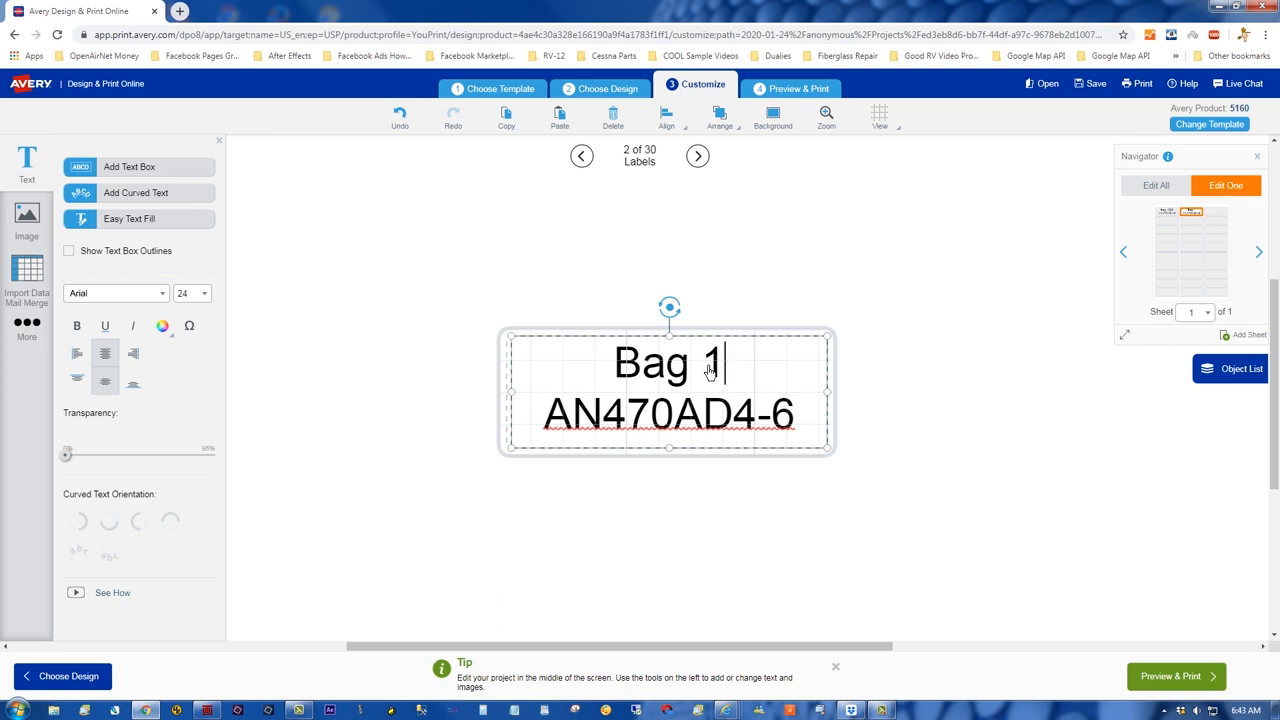
pyautogui.write('0')
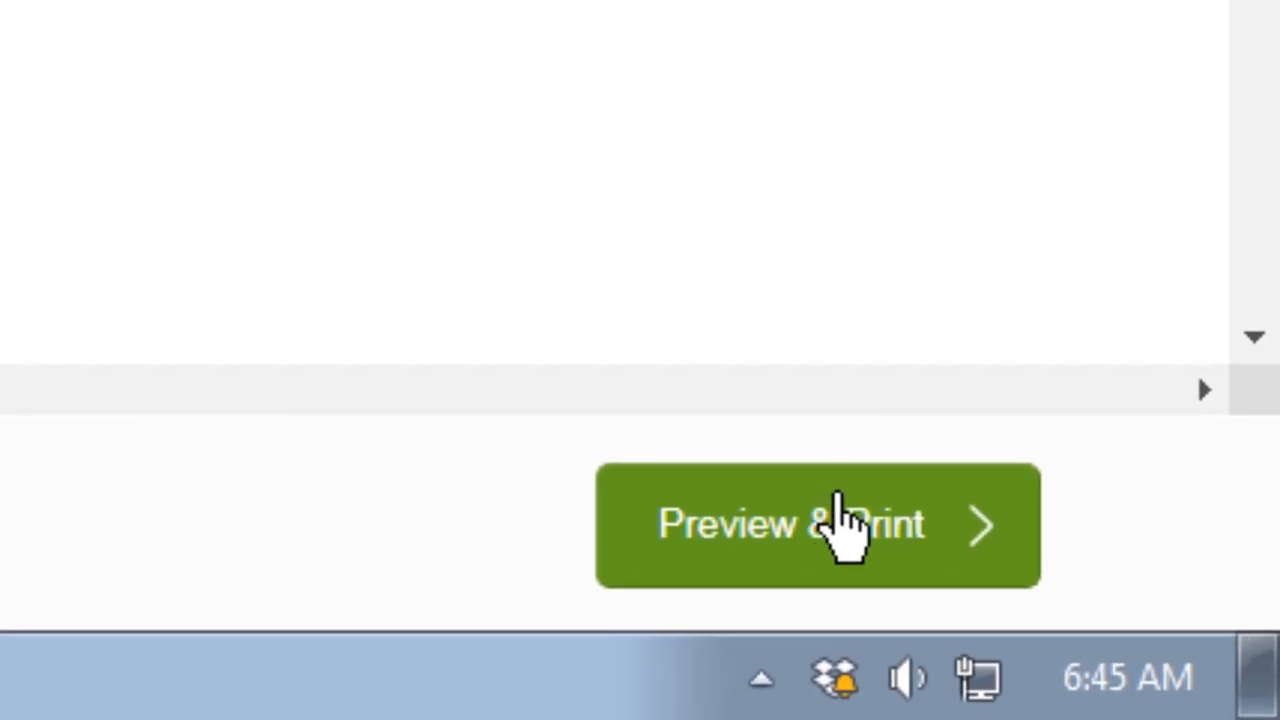
# - Go to Preview & Print and choose Print it Yourself for the three bag labels
pyautogui.click(818, 524)
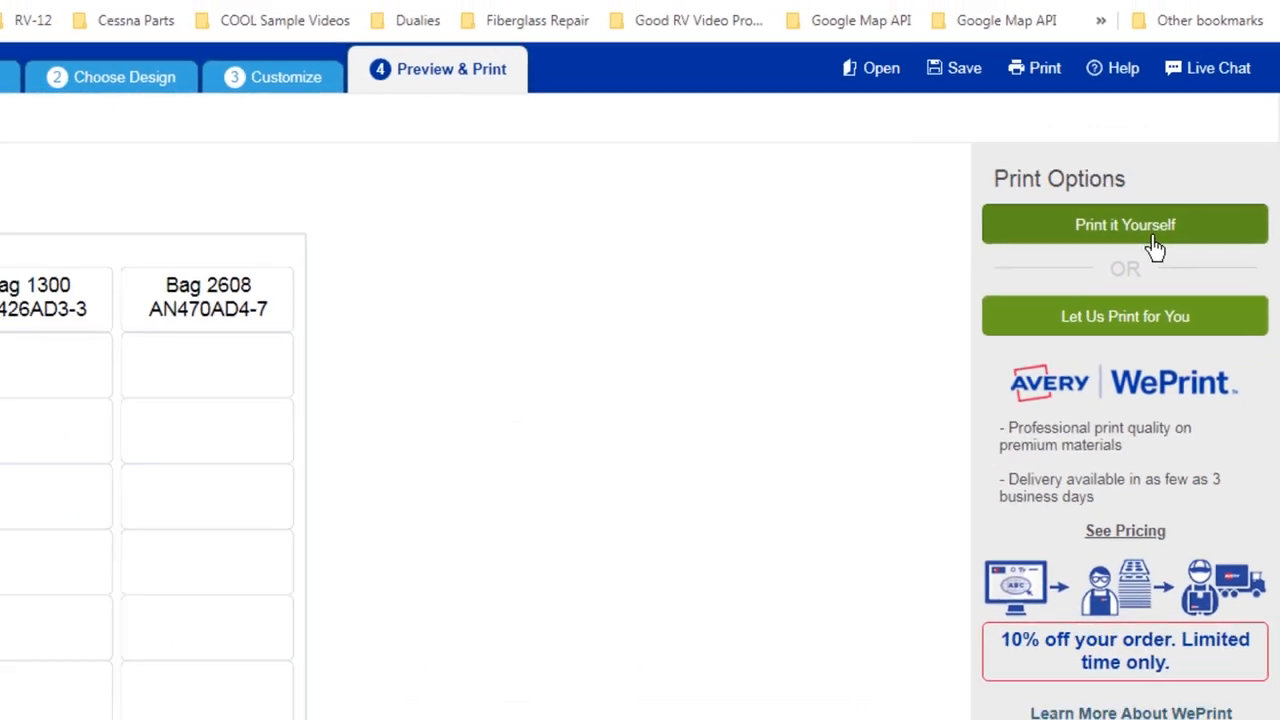
pyautogui.click(1124, 224)
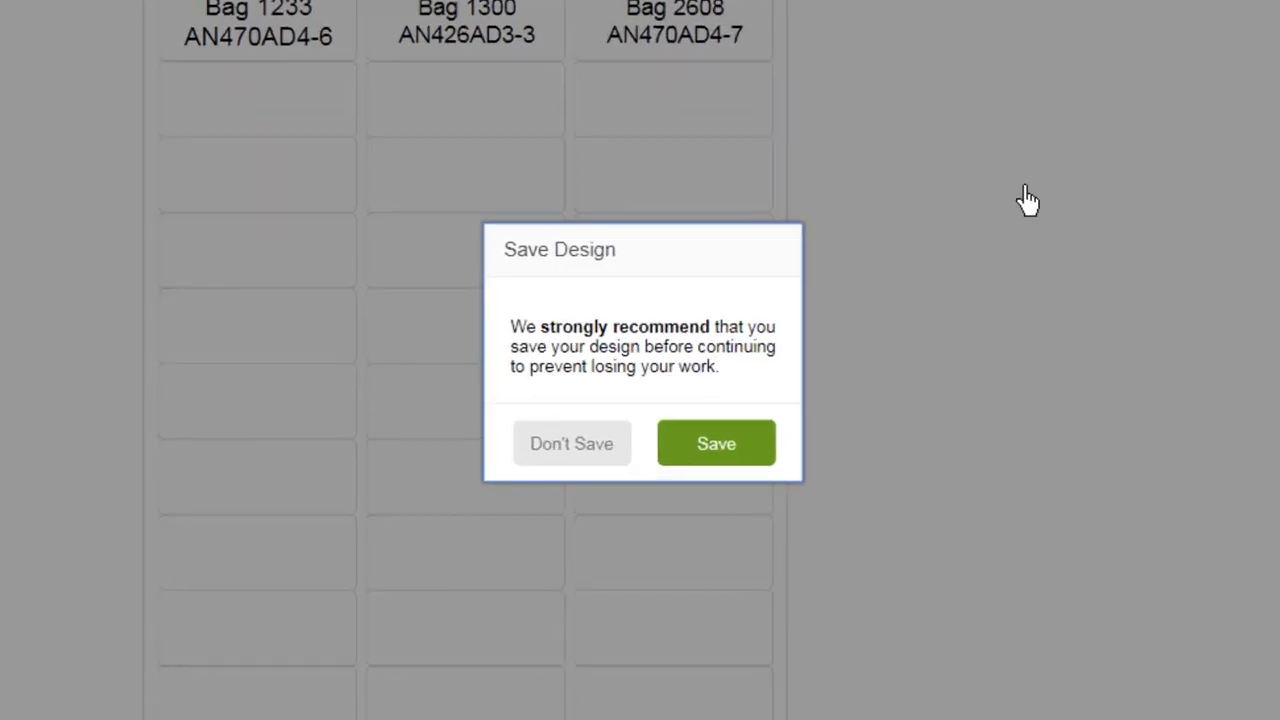
# - Save the project to the account as "RV-12 Bags" and open its printable PDF
pyautogui.click(716, 444)
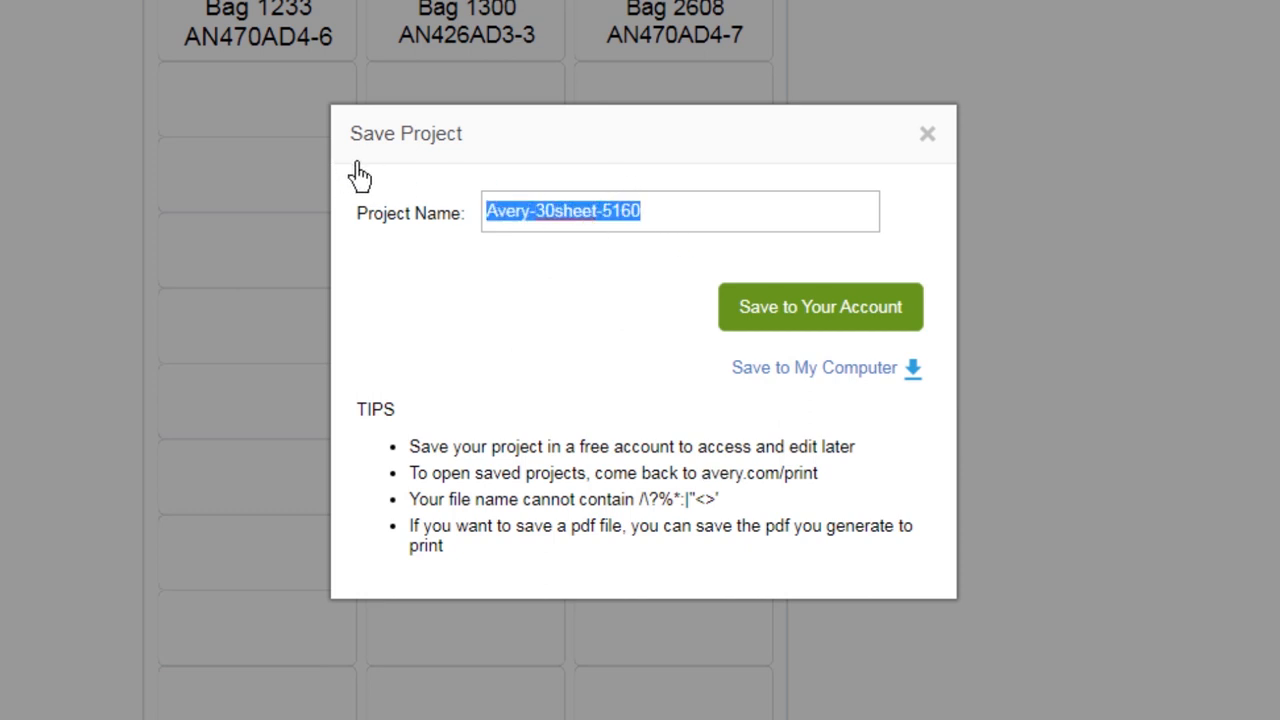
pyautogui.write('RV-12')
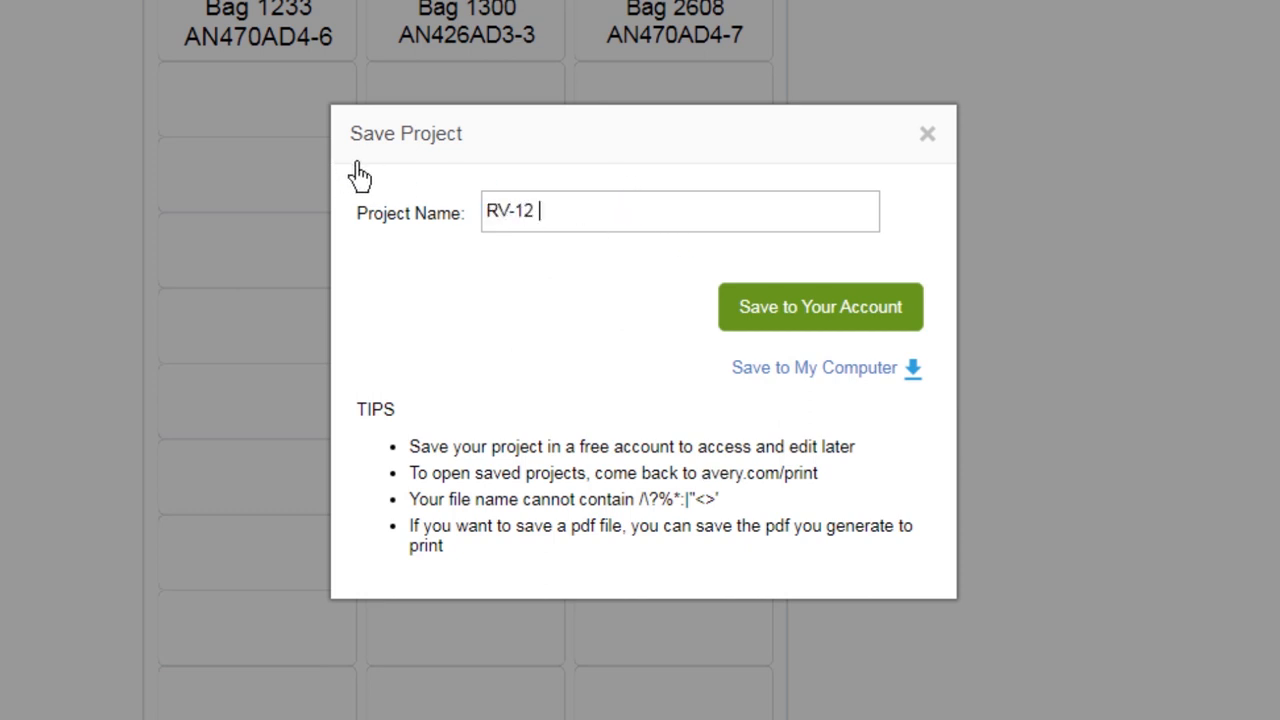
pyautogui.write('Bags')
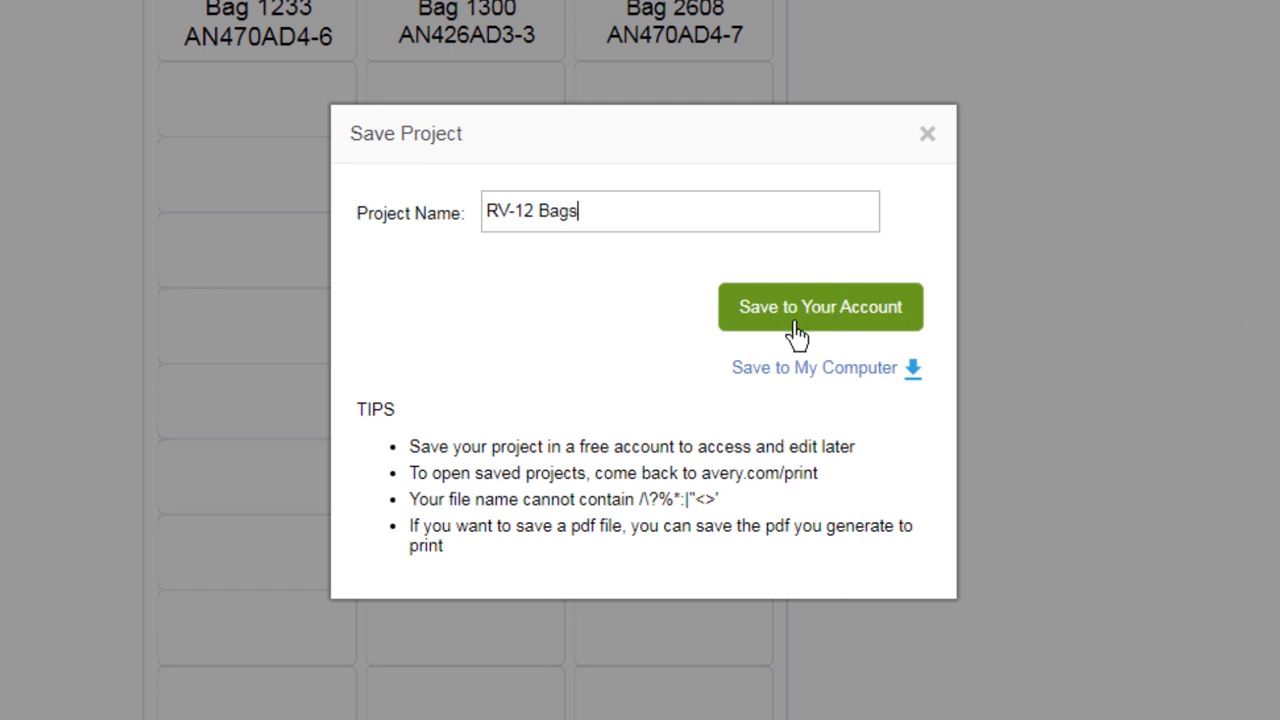
pyautogui.click(820, 306)
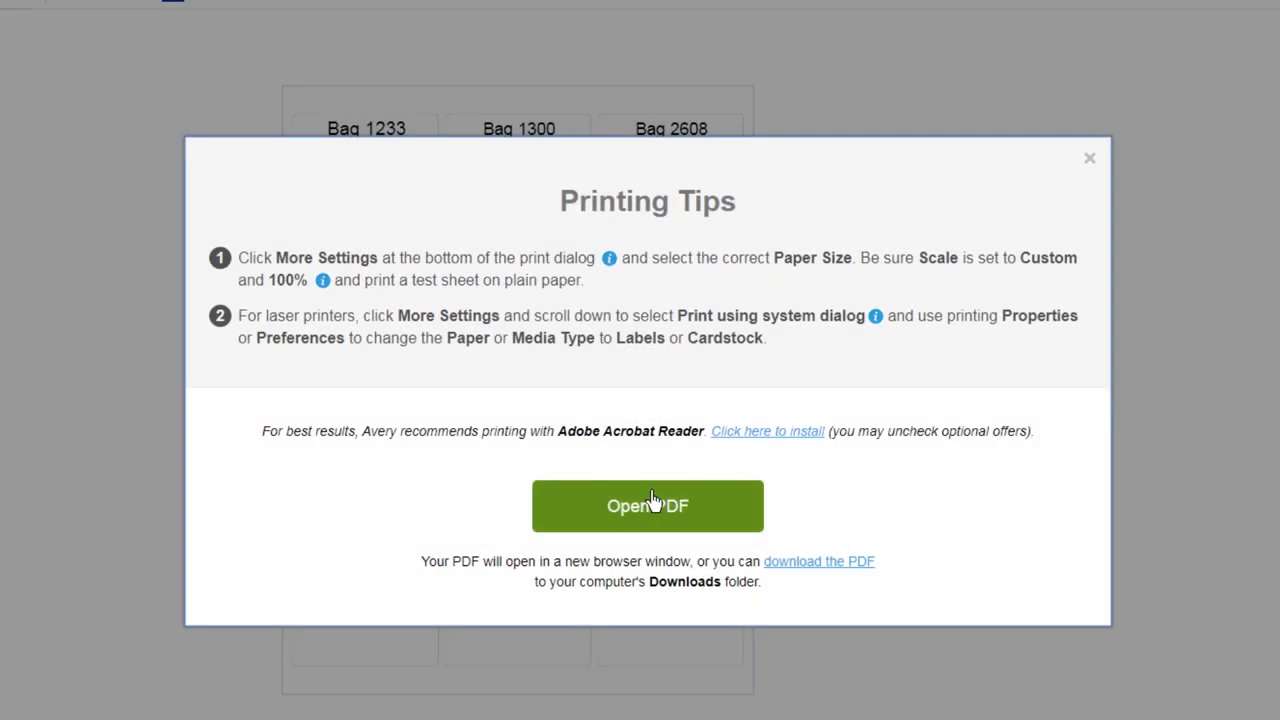
pyautogui.click(648, 504)
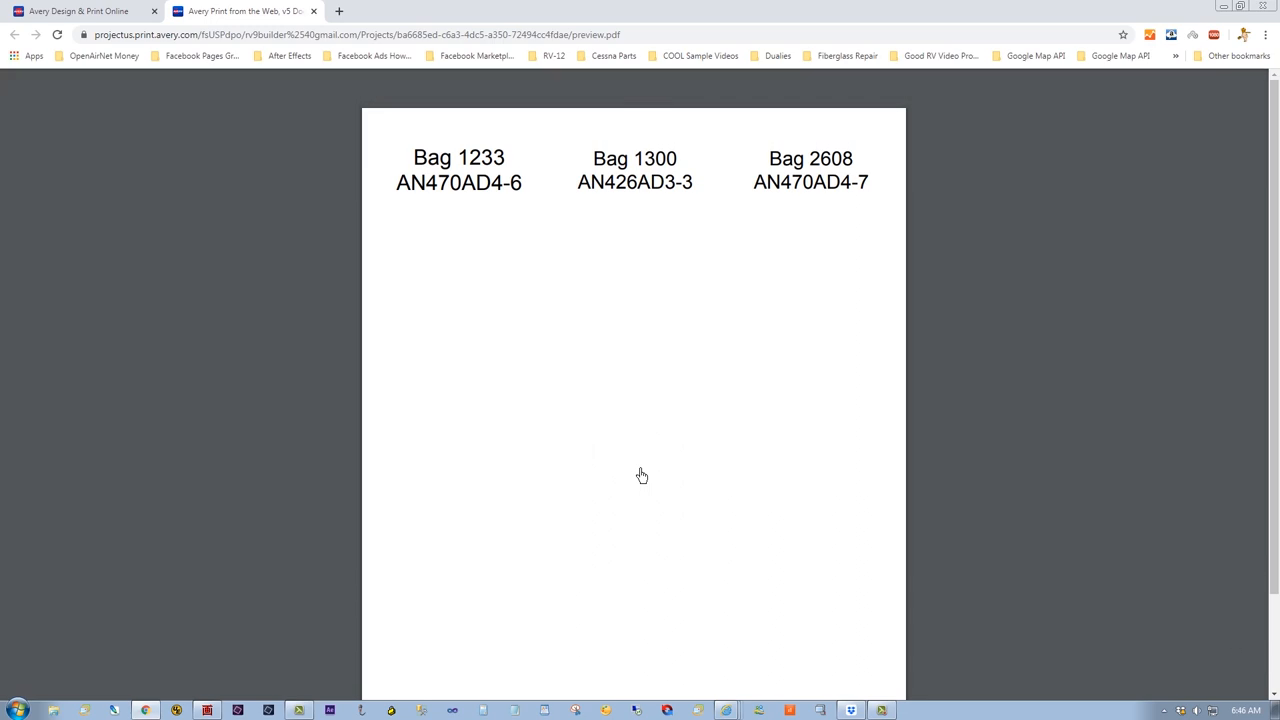